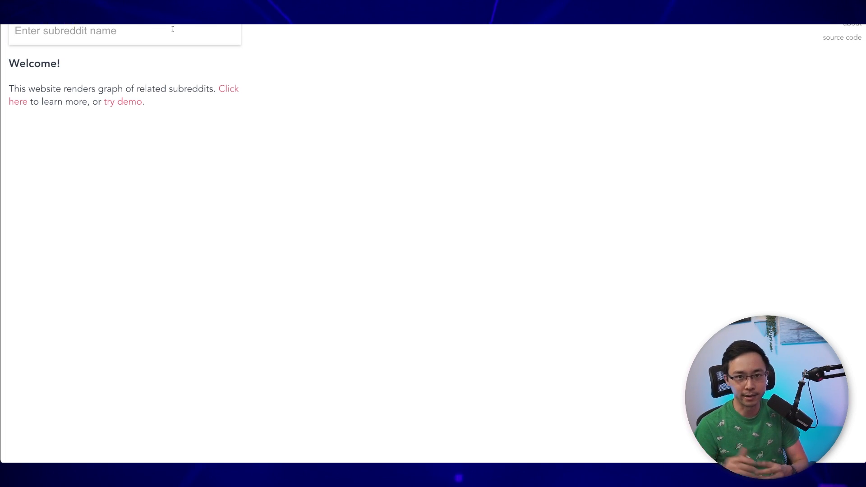
- Enter the subreddit 'personalfinance' to draw its related-subreddits graph in Sayit
type("personalfinance")
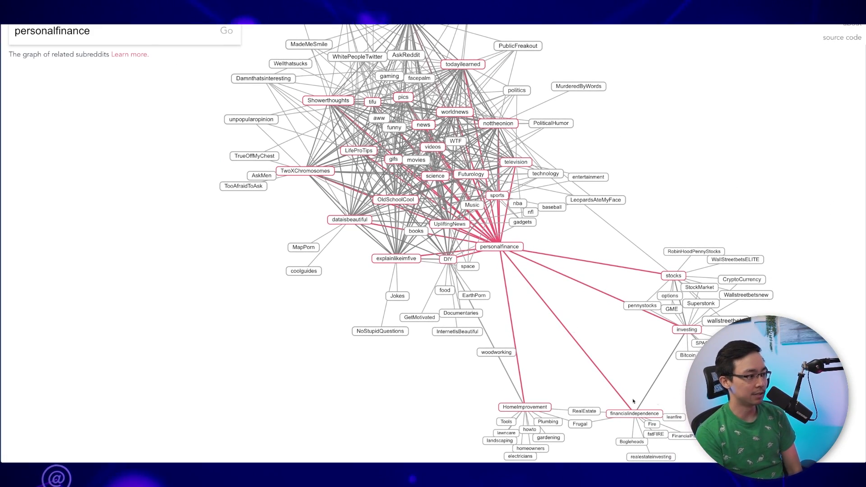
mouse_move(598, 337)
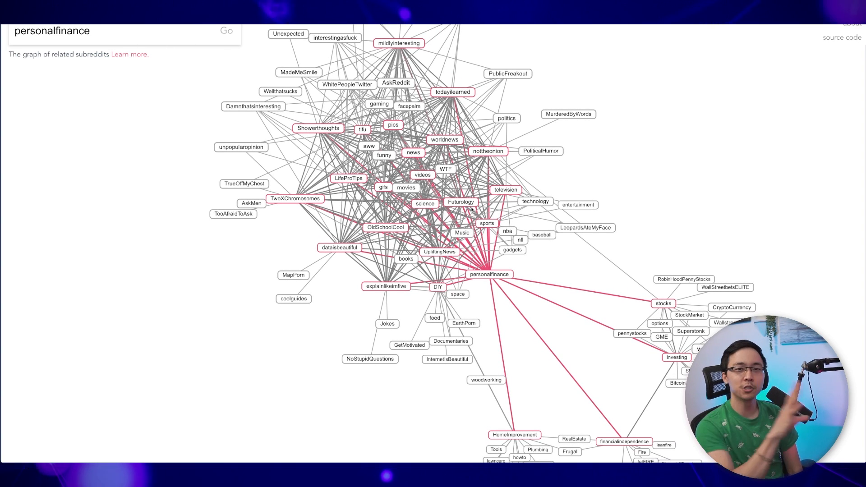
mouse_move(670, 239)
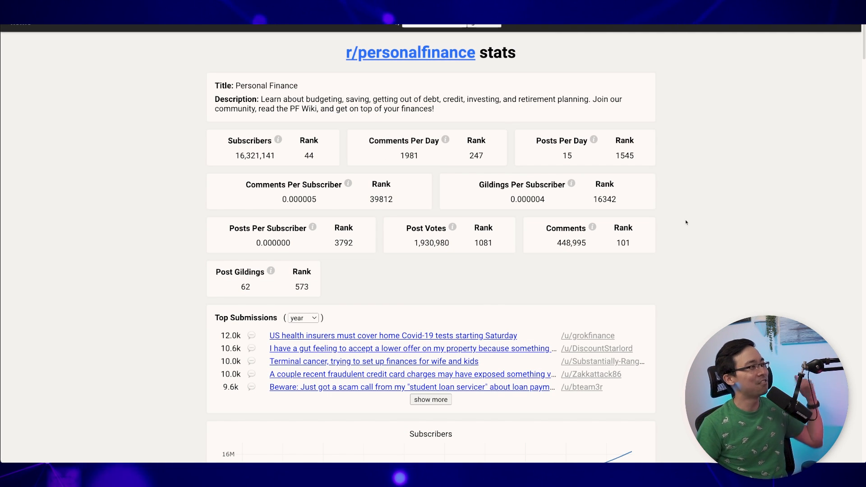
- Scroll past r/personalfinance's charts and expand its full top-keyword list
scroll("down", 3)
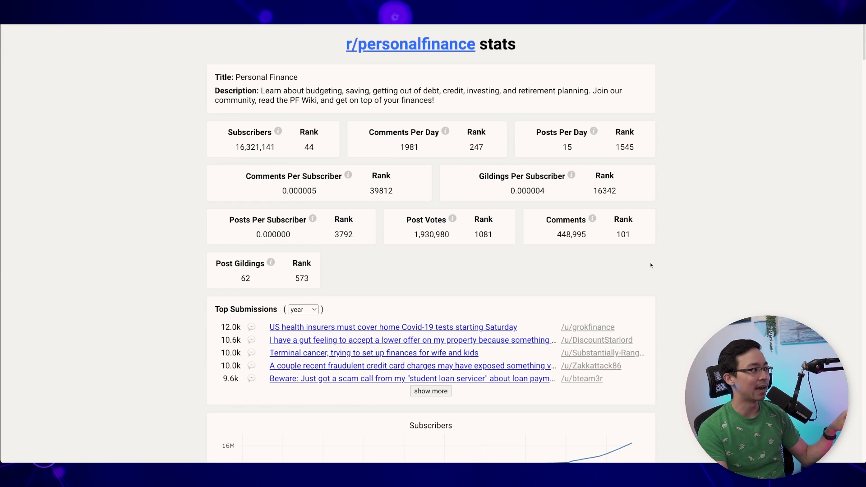
scroll("down", 3)
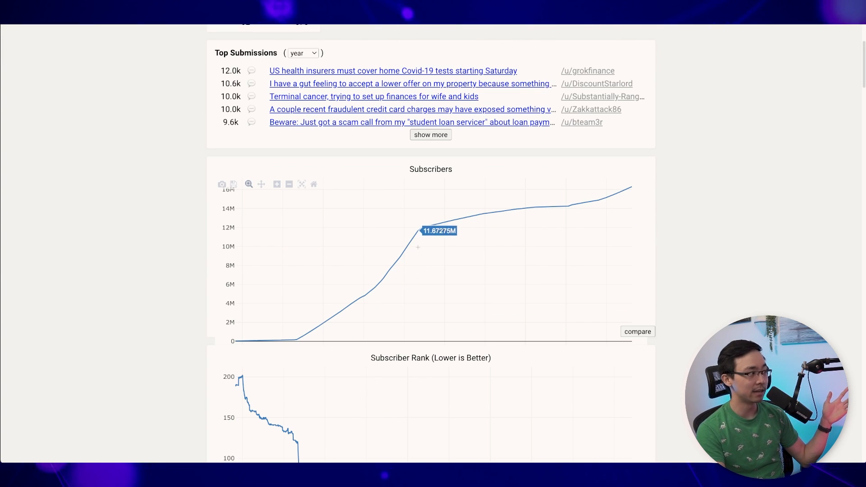
scroll("down", 3)
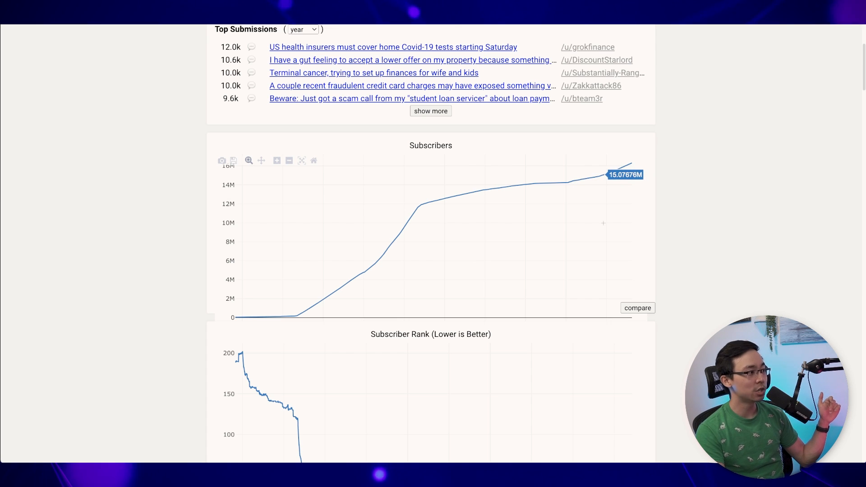
scroll("down", 3)
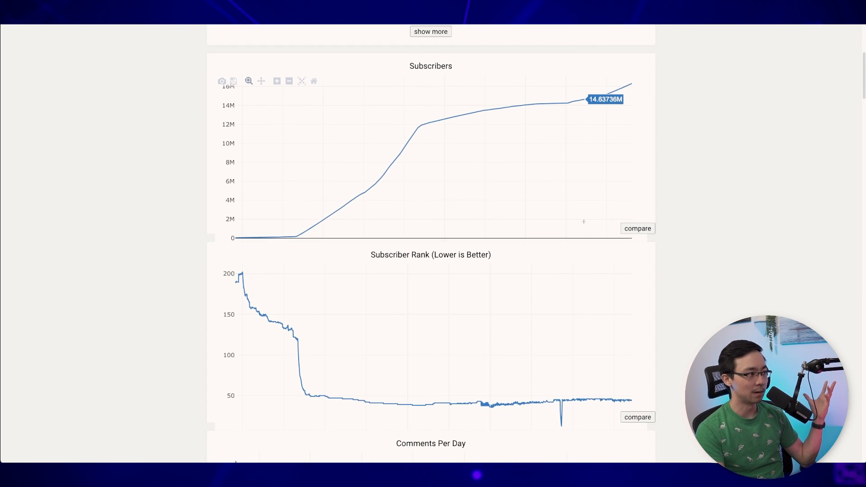
scroll("down", 3)
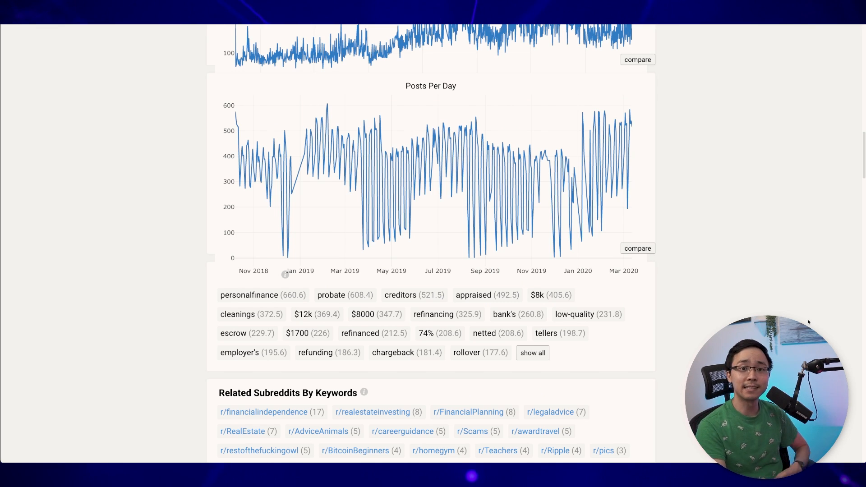
left_click(533, 352)
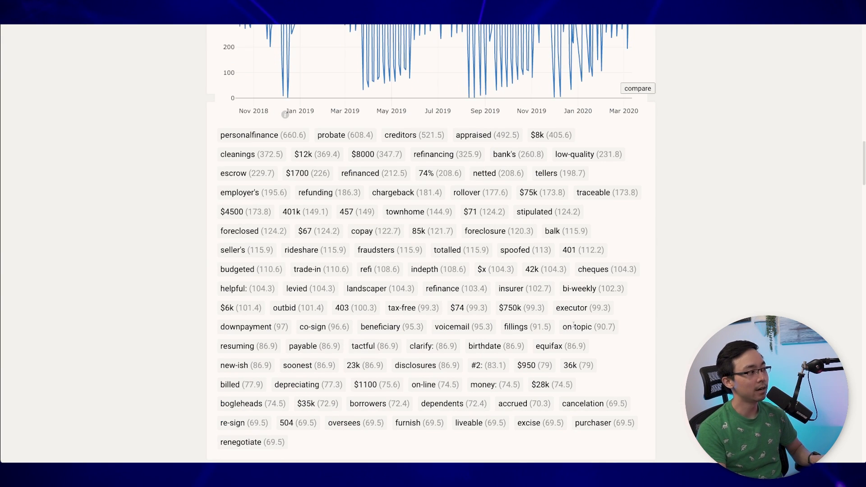
scroll("down", 3)
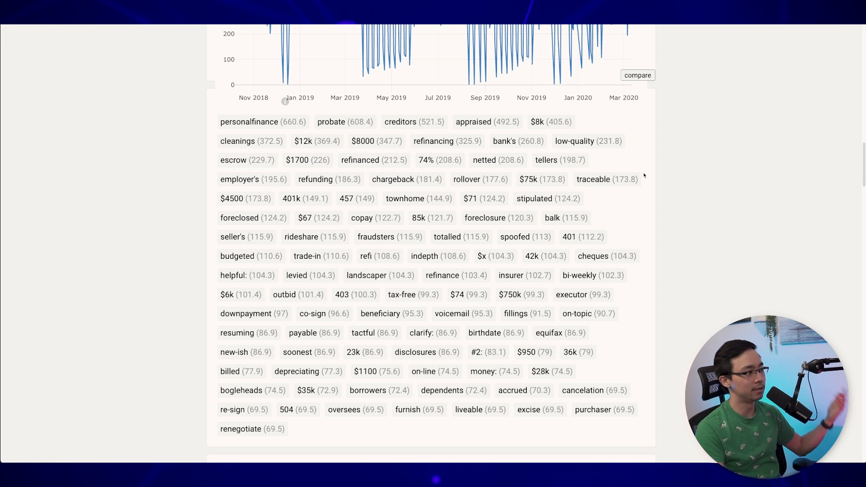
mouse_move(355, 167)
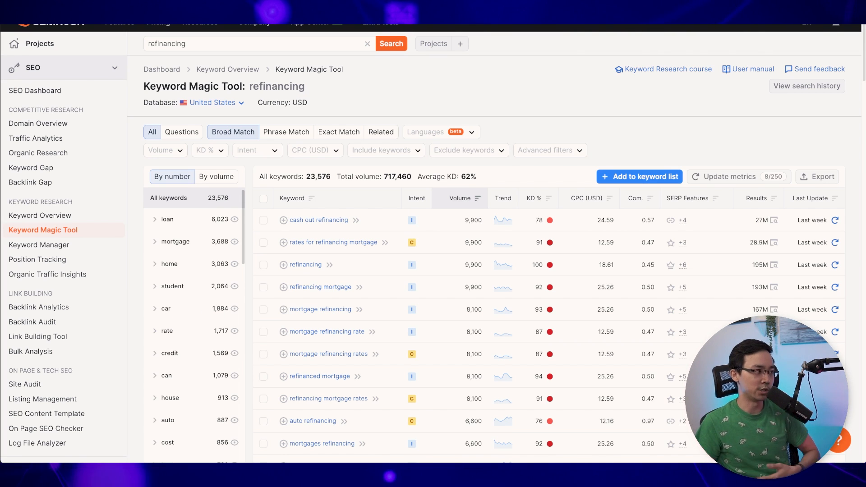
mouse_move(277, 235)
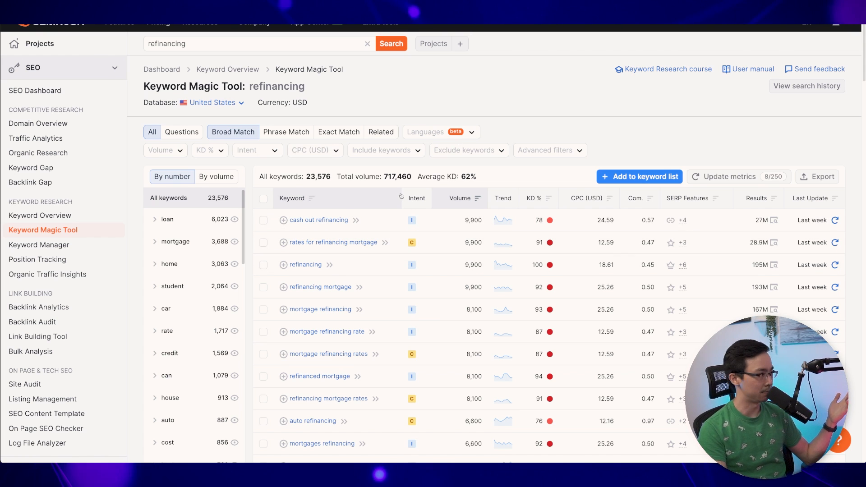
- Apply a custom KD % range of 0 to 30 to the refinancing ideas
left_click(209, 151)
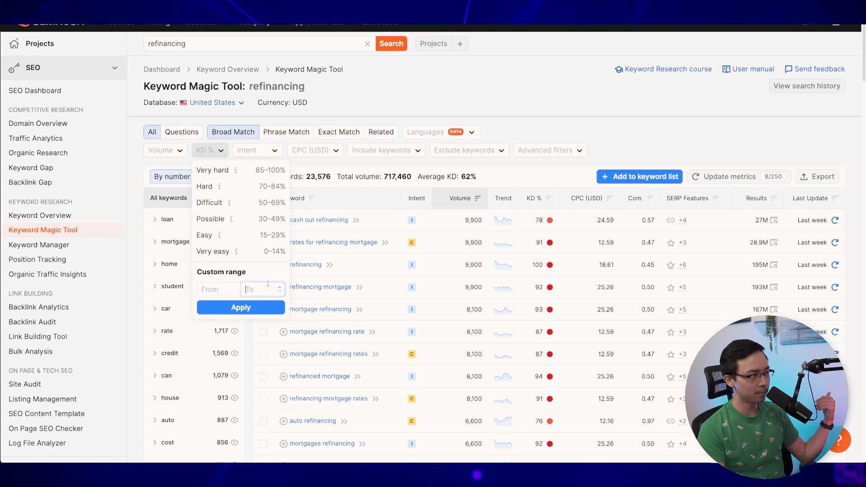
type("30")
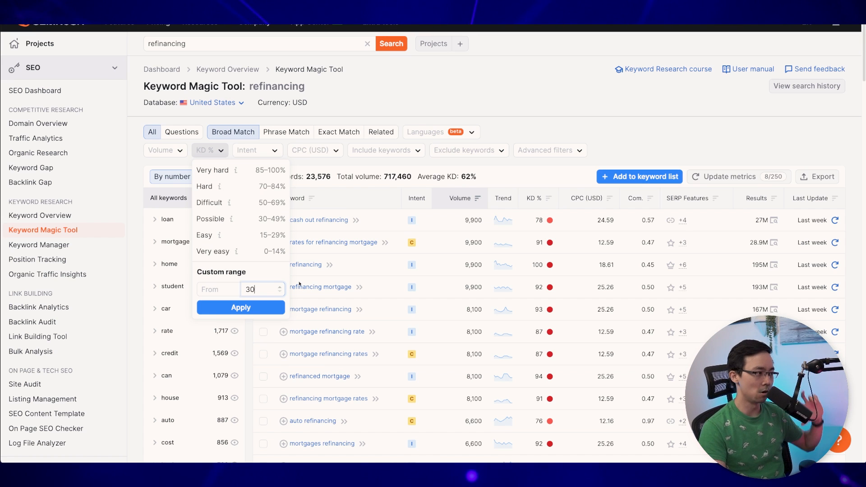
left_click(241, 307)
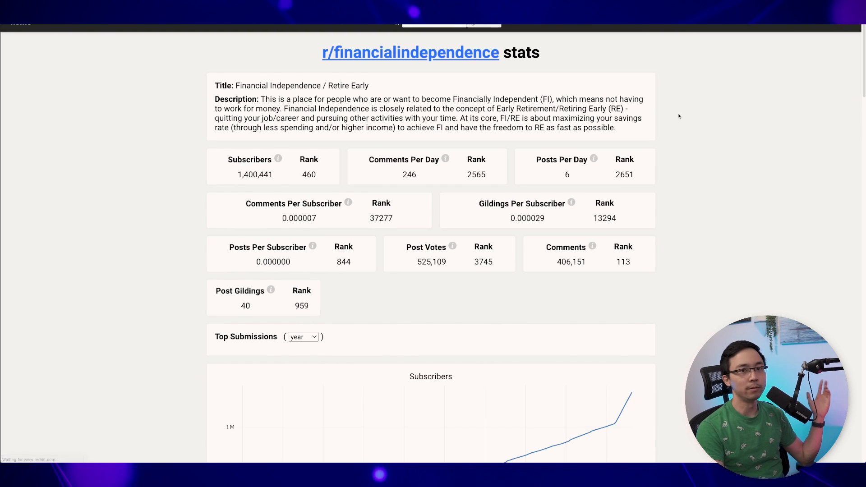
- Scroll to r/financialindependence's Top Keywords and select 'sabbatical'
scroll("down", 3)
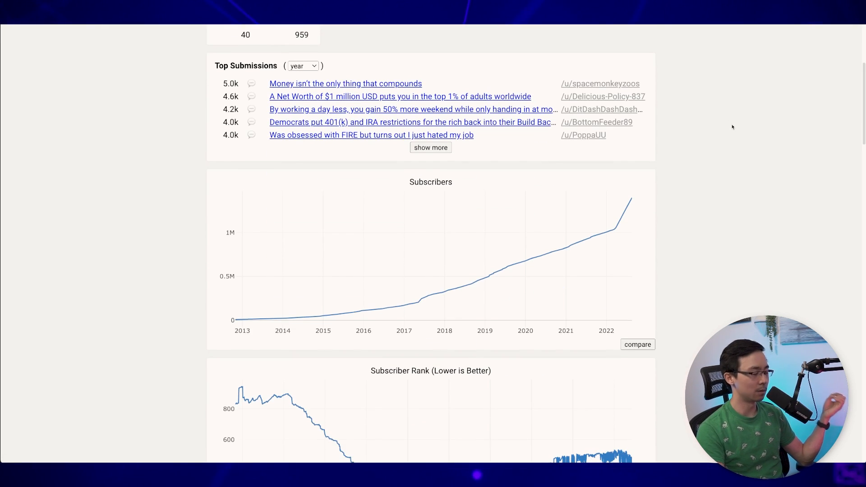
scroll("down", 3)
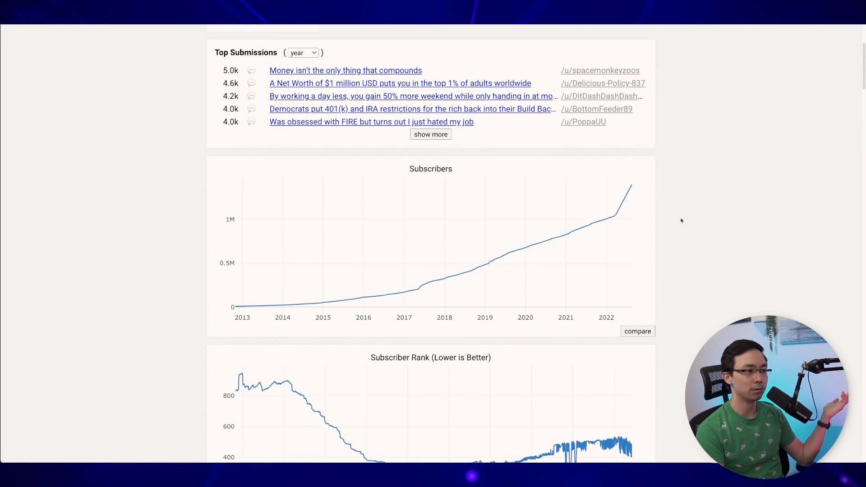
scroll("down", 3)
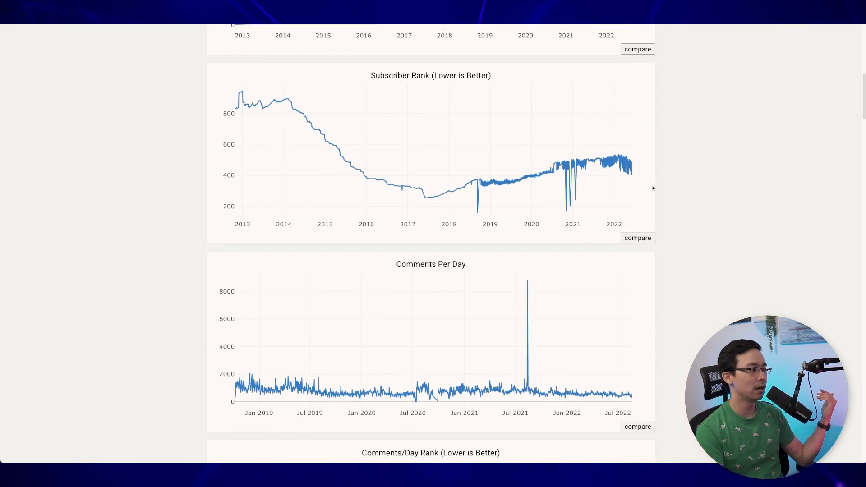
scroll("down", 3)
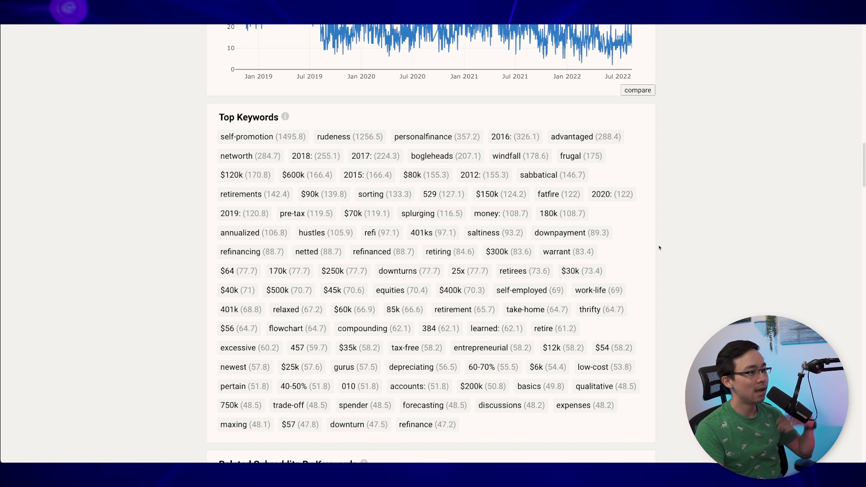
double_click(538, 175)
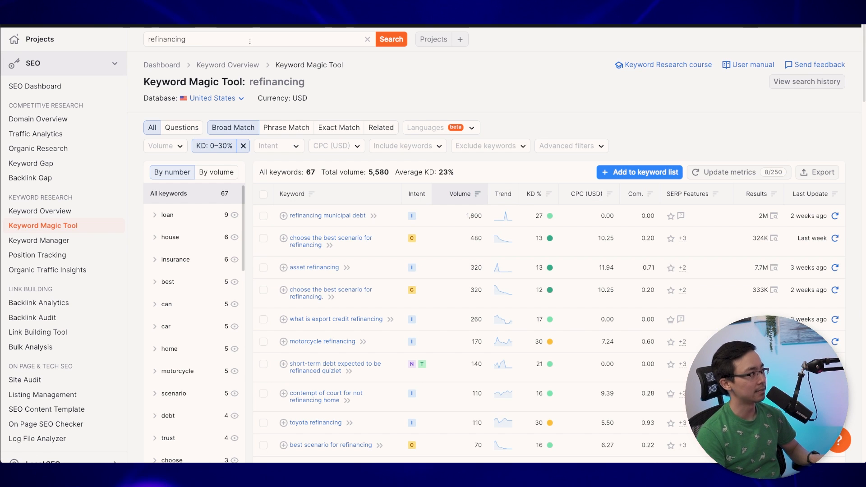
- Search 'sabbatical * finance' and clear all filters to show its six keyword ideas
type("sabbatical")
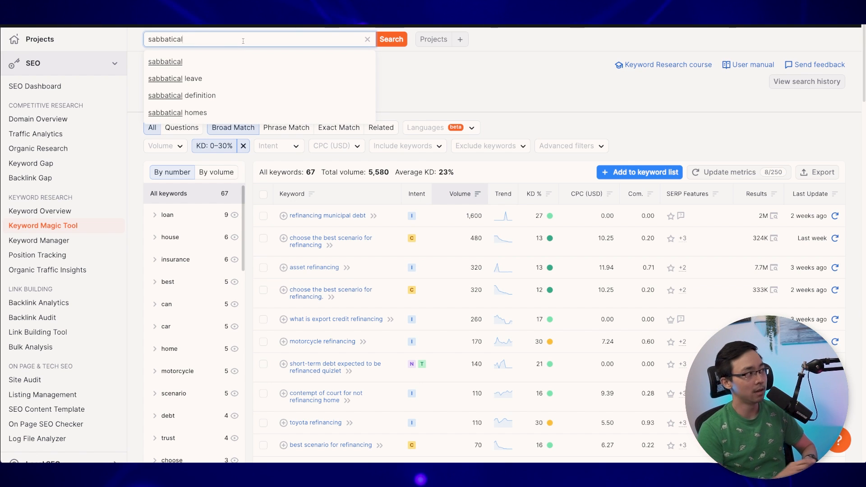
left_click(391, 39)
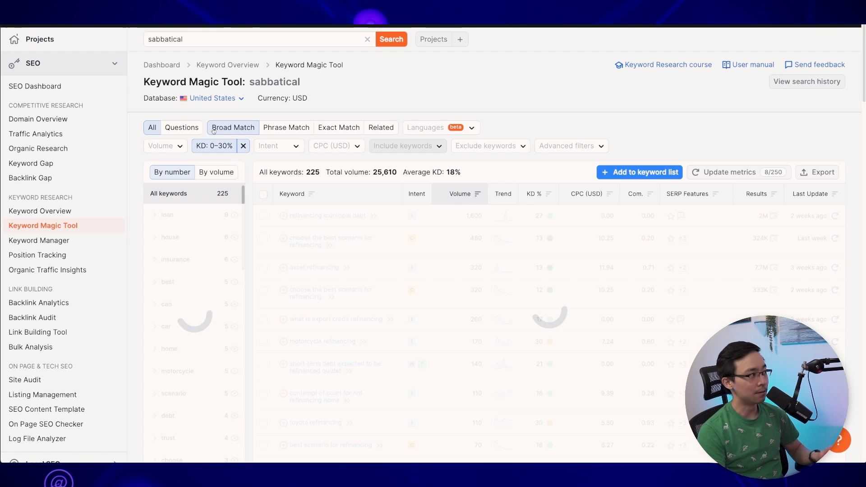
left_click(241, 40)
type(" * finance")
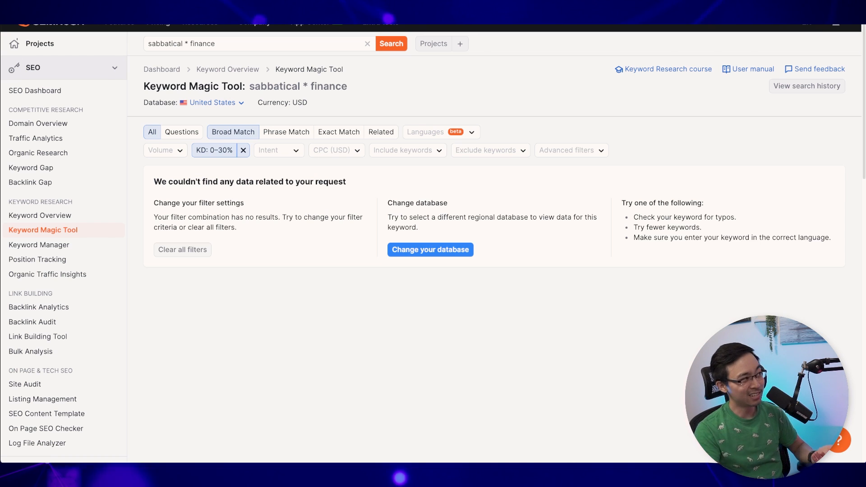
left_click(243, 151)
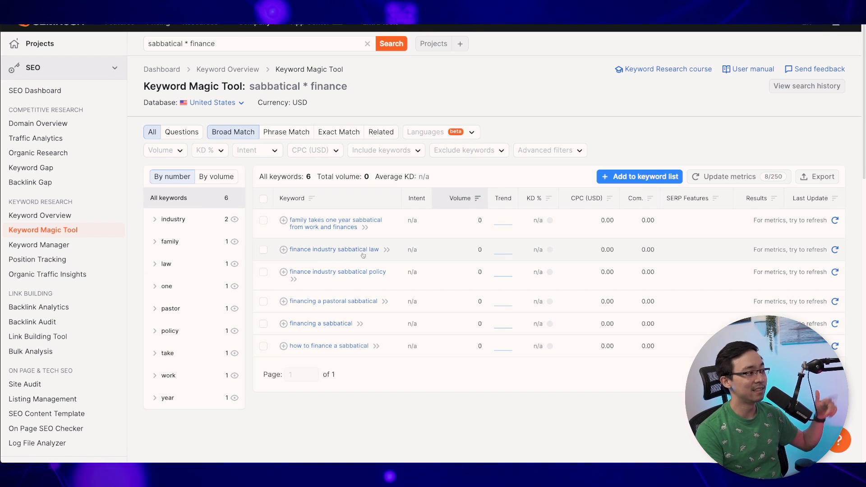
mouse_move(357, 272)
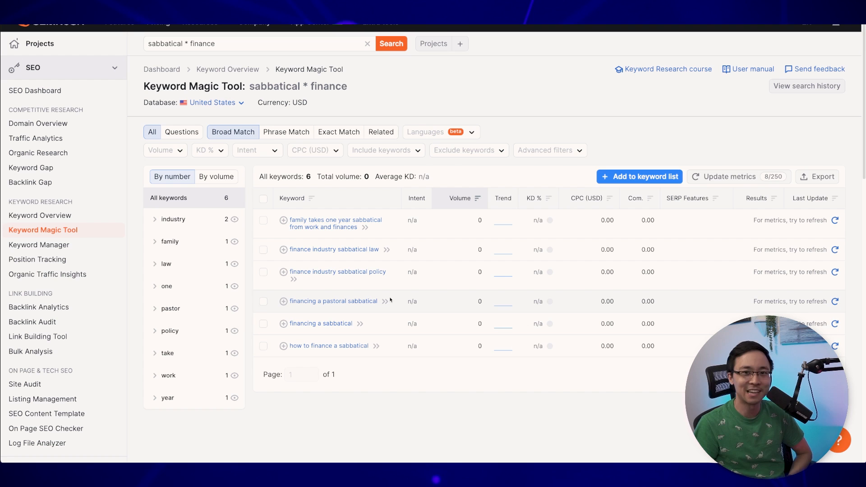
double_click(202, 44)
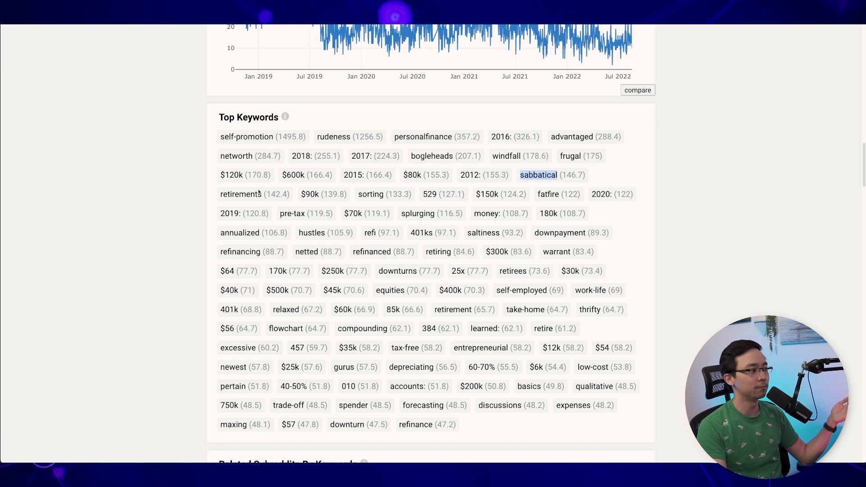
mouse_move(375, 254)
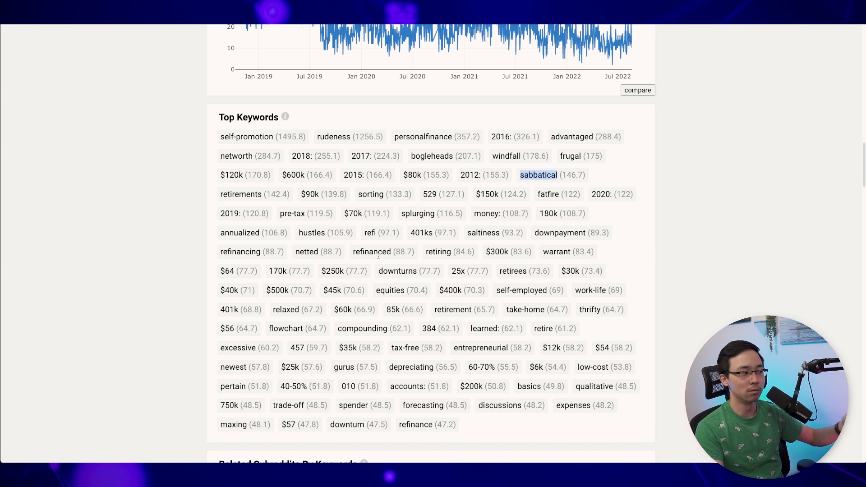